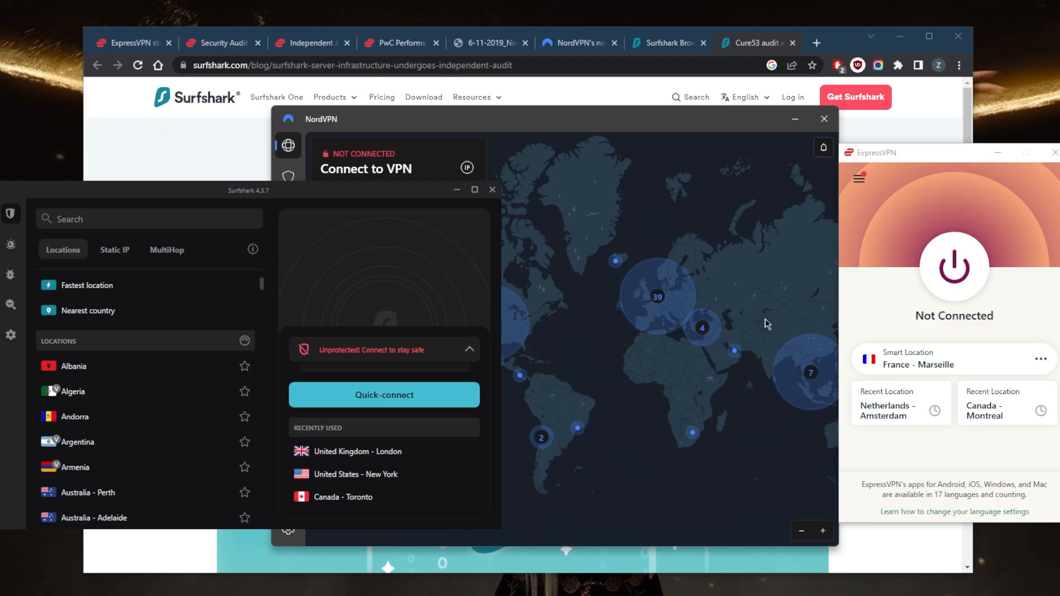
{"action": "mouse_move", "coordinate": [767, 324]}
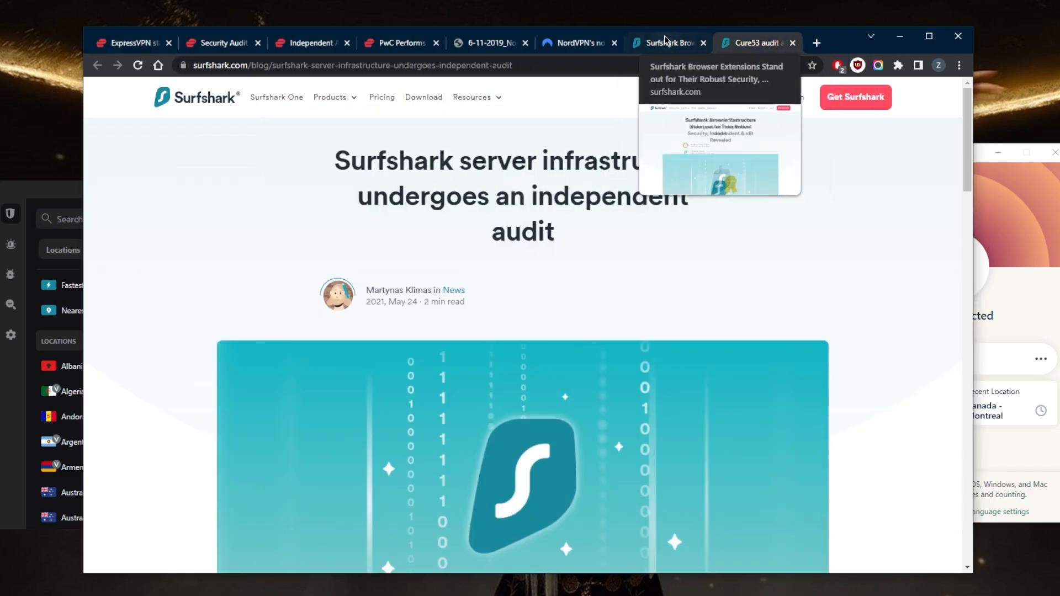
{"action": "mouse_move", "coordinate": [730, 55]}
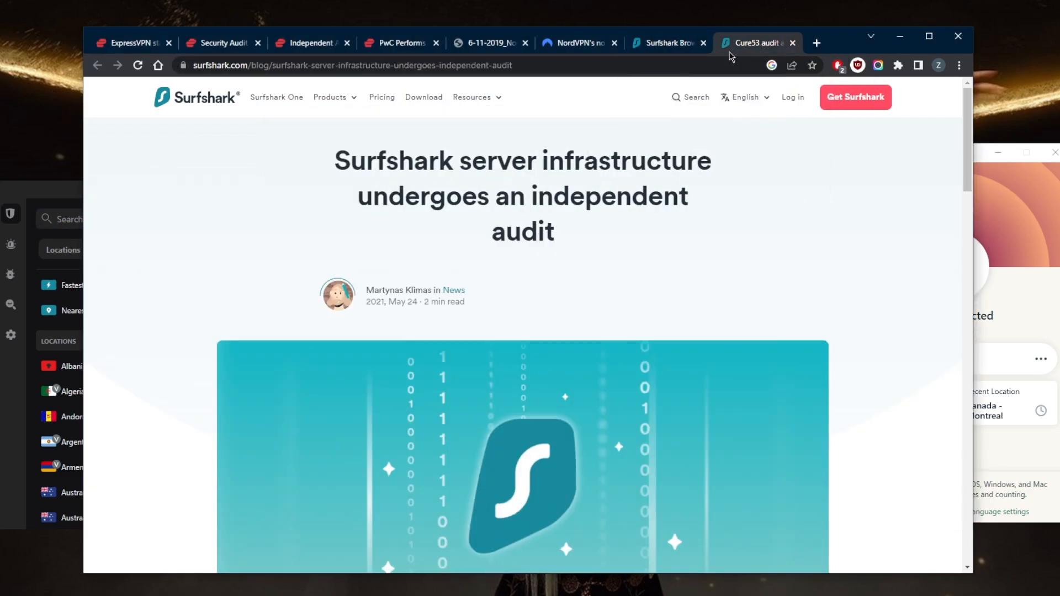
Flip between the NordVPN security audit PDF and the ExpressVPN investigation statement in Chrome
{"action": "left_click", "coordinate": [487, 43]}
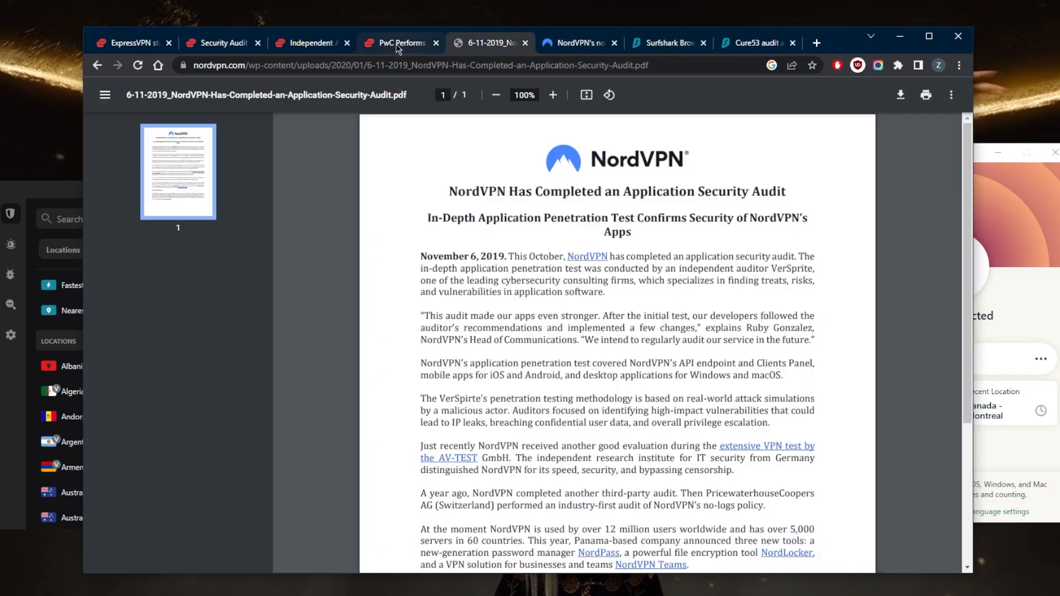
{"action": "left_click", "coordinate": [133, 43]}
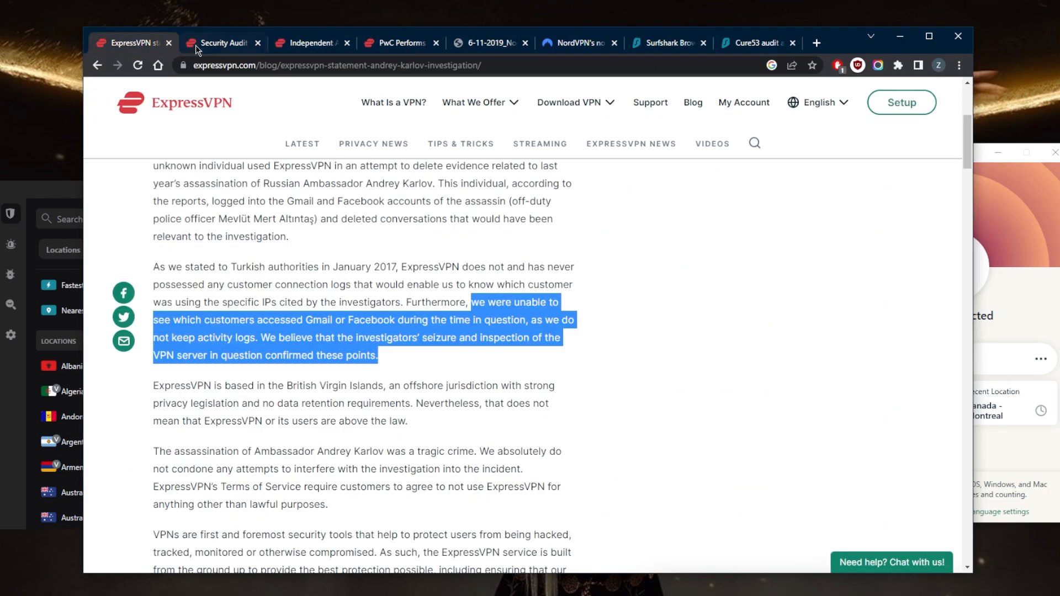
{"action": "left_click", "coordinate": [489, 43]}
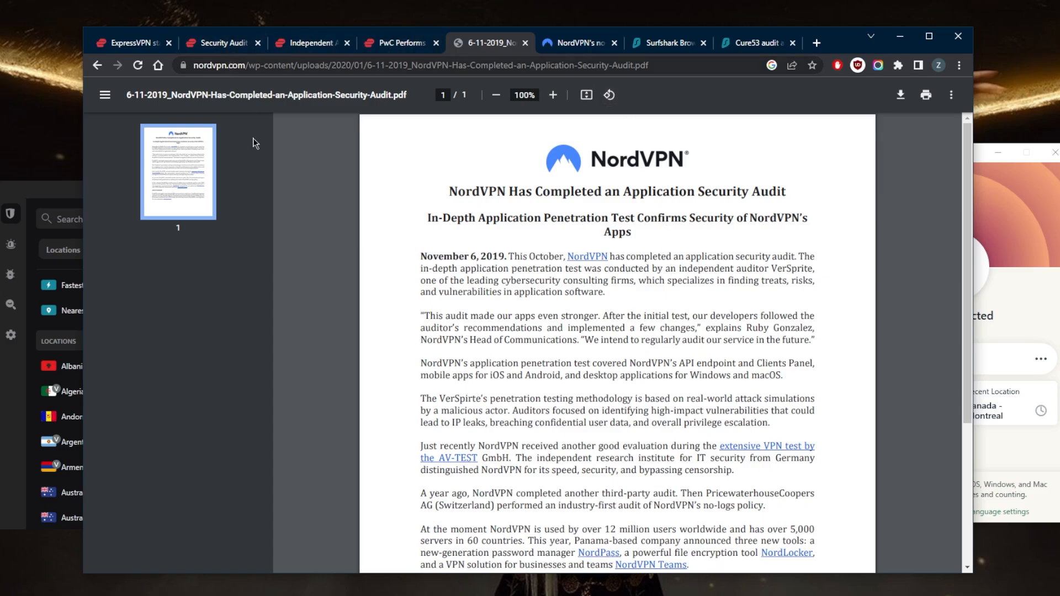
{"action": "mouse_move", "coordinate": [281, 219]}
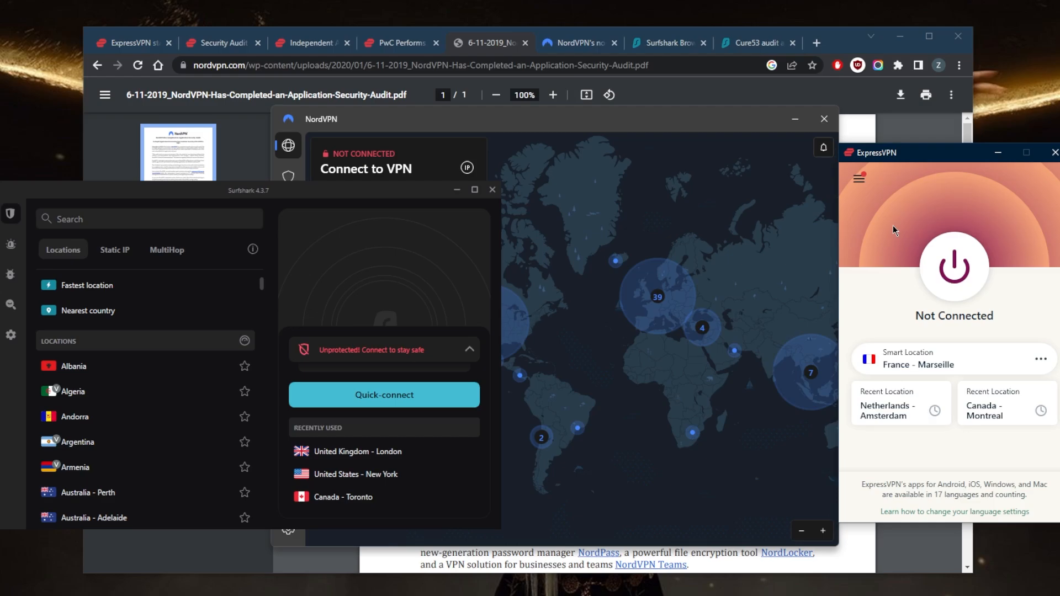
{"action": "mouse_move", "coordinate": [702, 313]}
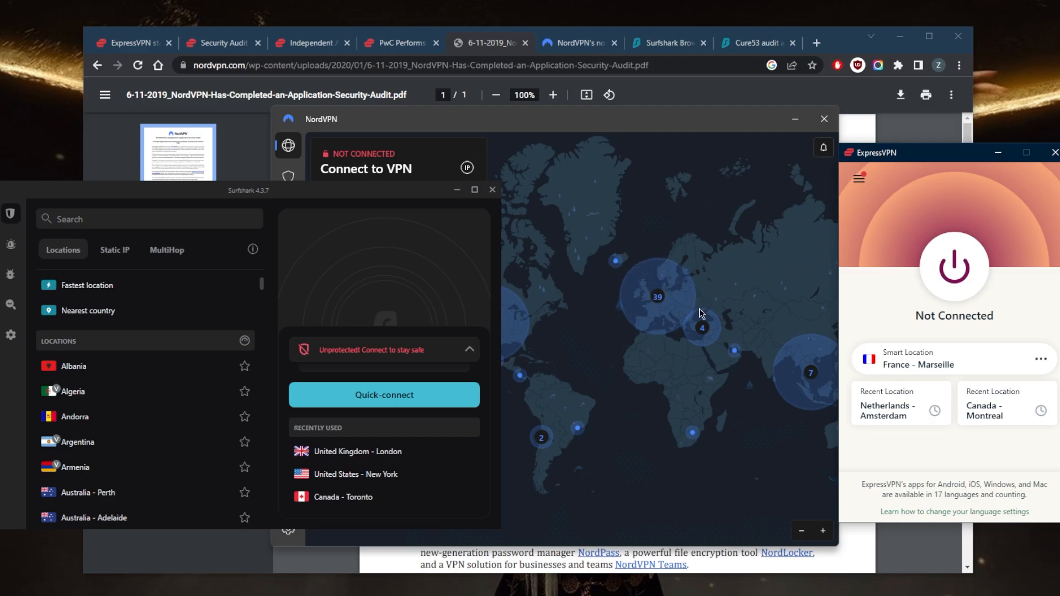
{"action": "mouse_move", "coordinate": [873, 200]}
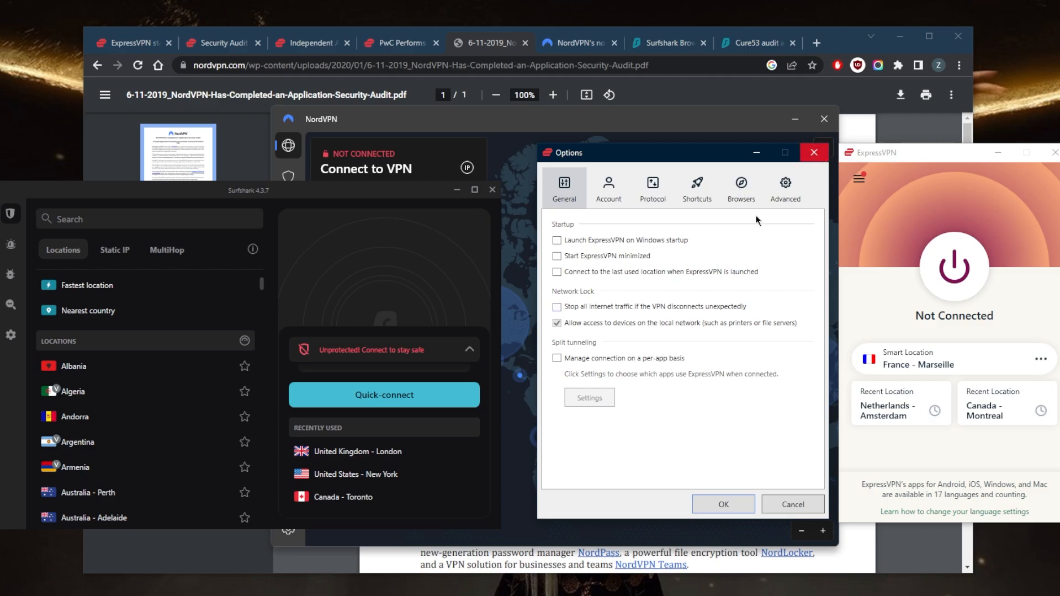
{"action": "left_click", "coordinate": [556, 357]}
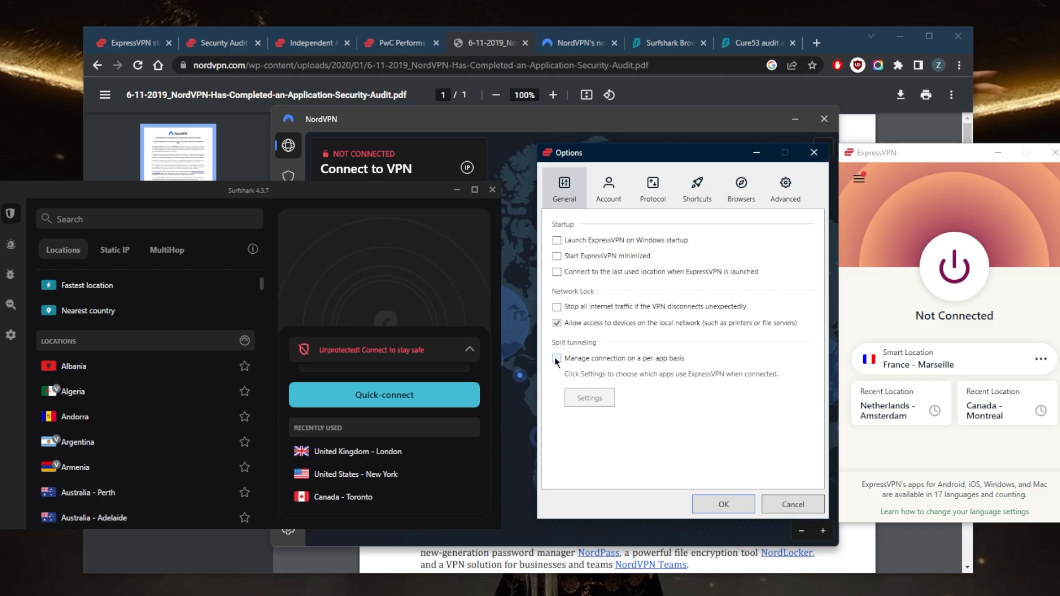
{"action": "left_click", "coordinate": [556, 359]}
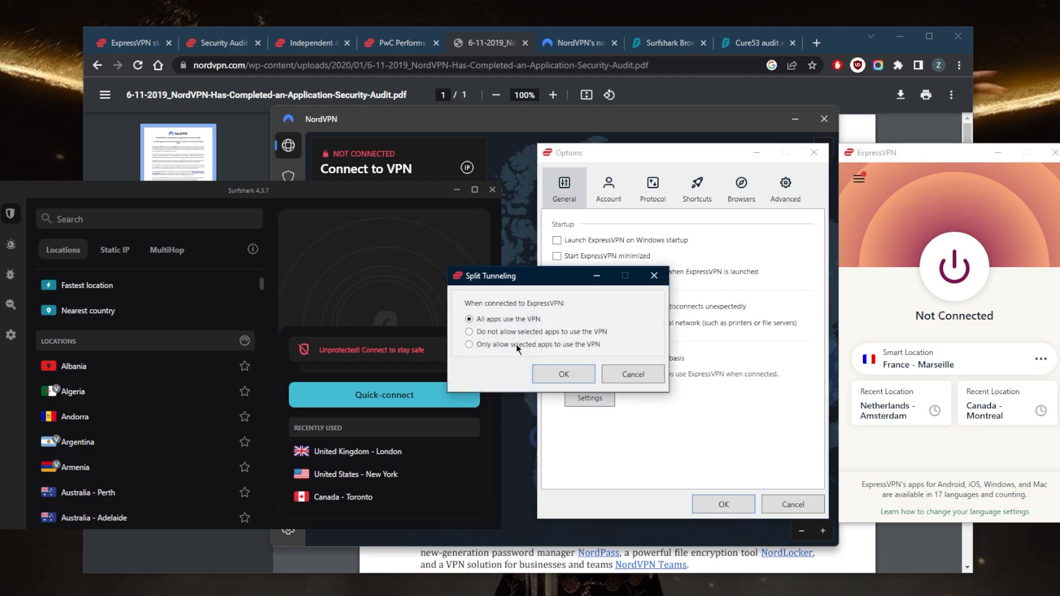
{"action": "left_click", "coordinate": [469, 344]}
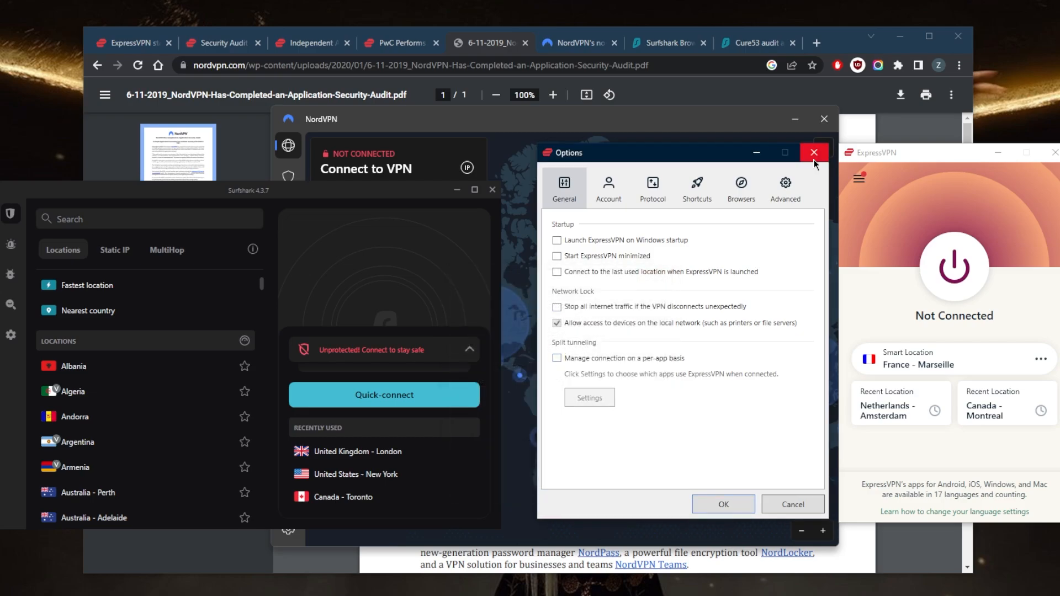
{"action": "left_click", "coordinate": [814, 153]}
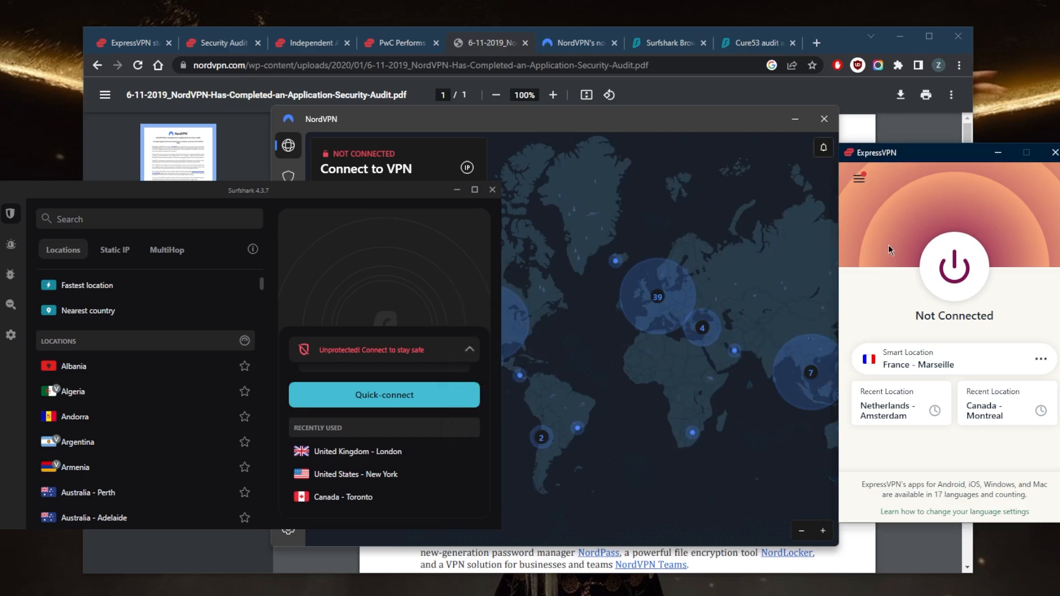
{"action": "mouse_move", "coordinate": [702, 269]}
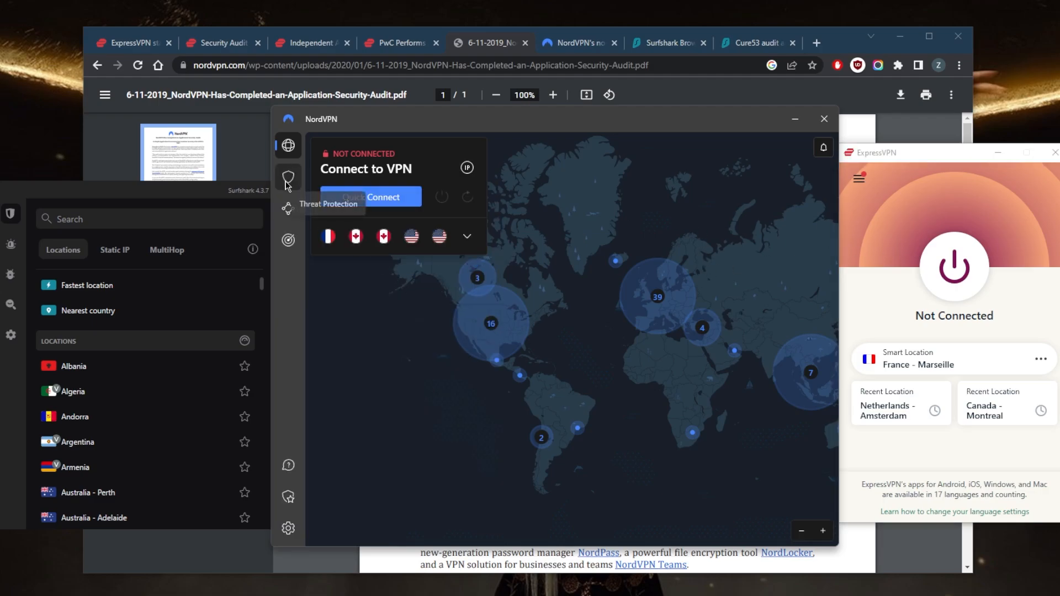
View NordVPN's Threat Protection, Meshnet and Dark Web Monitor pages, then return to the connection map
{"action": "left_click", "coordinate": [287, 178]}
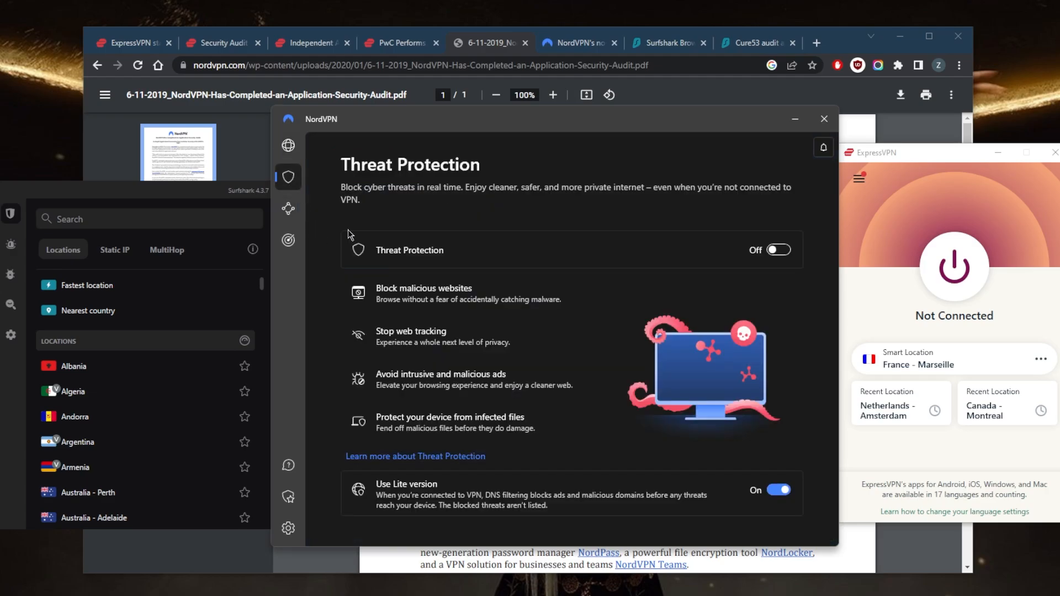
{"action": "mouse_move", "coordinate": [493, 312]}
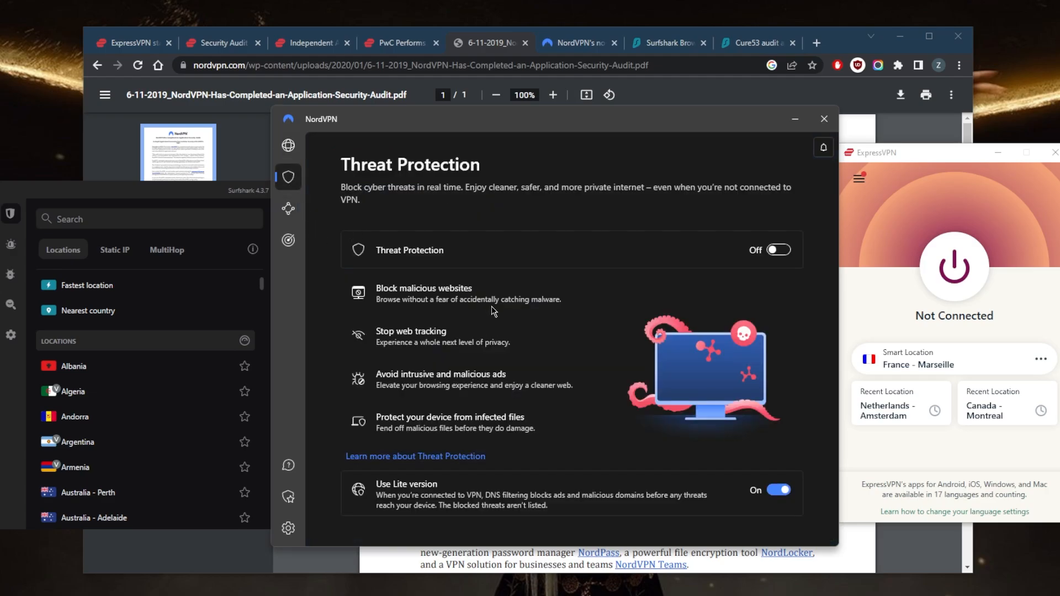
{"action": "mouse_move", "coordinate": [472, 435]}
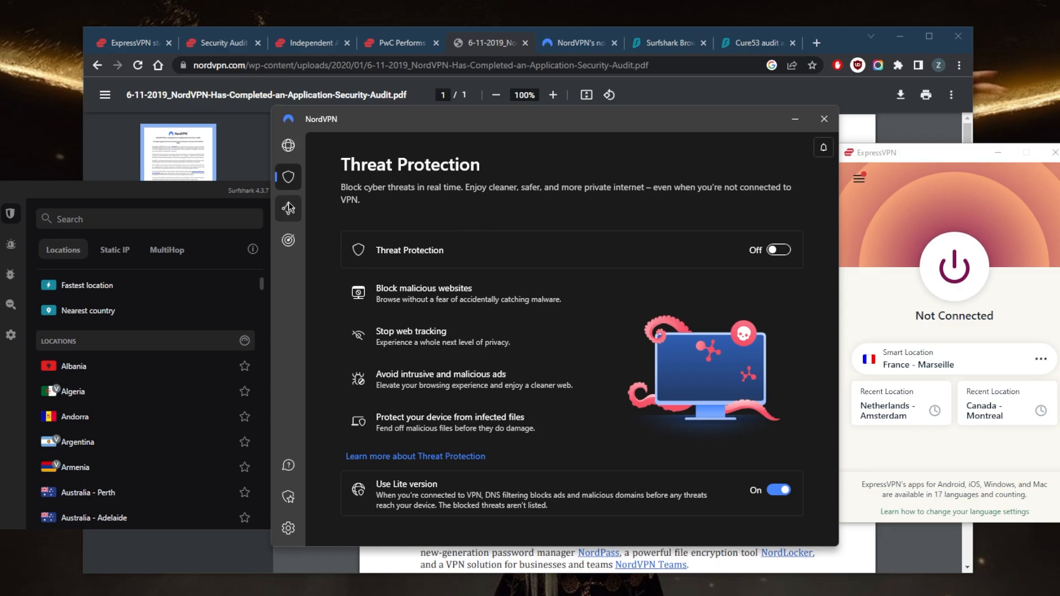
{"action": "left_click", "coordinate": [287, 209]}
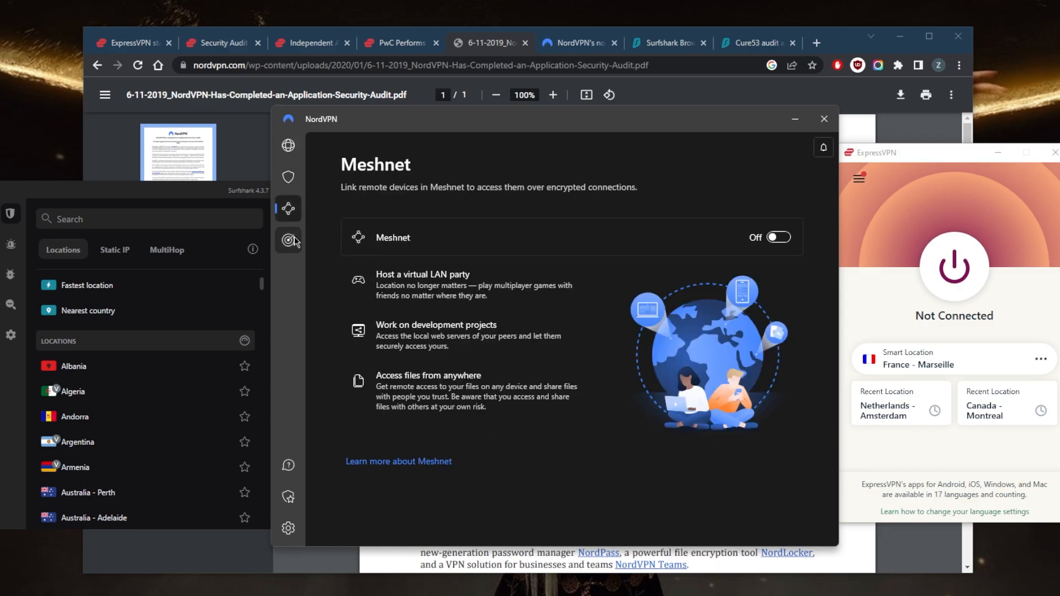
{"action": "left_click", "coordinate": [288, 240]}
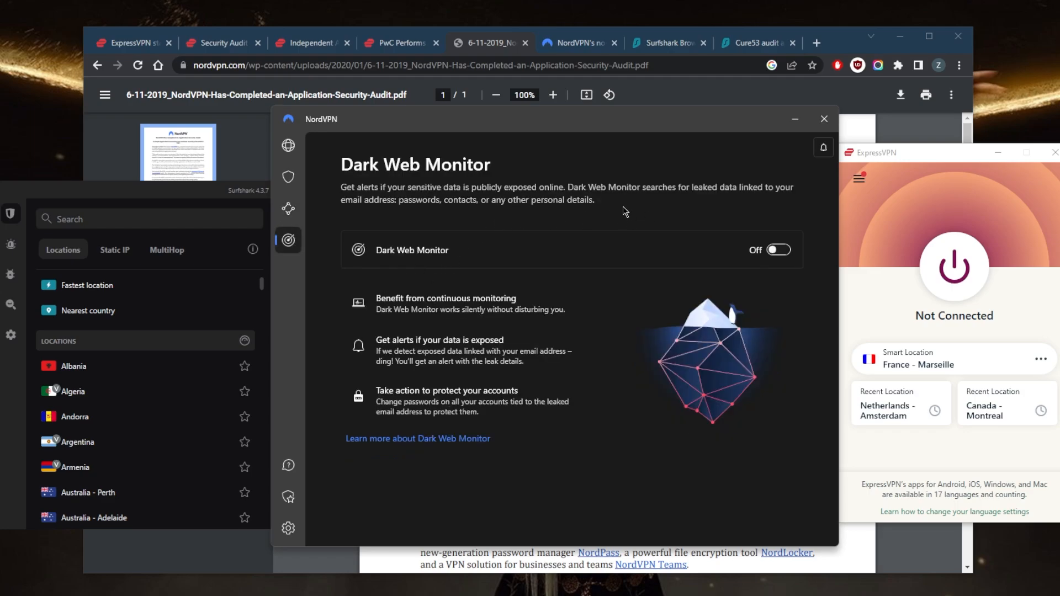
{"action": "mouse_move", "coordinate": [494, 223]}
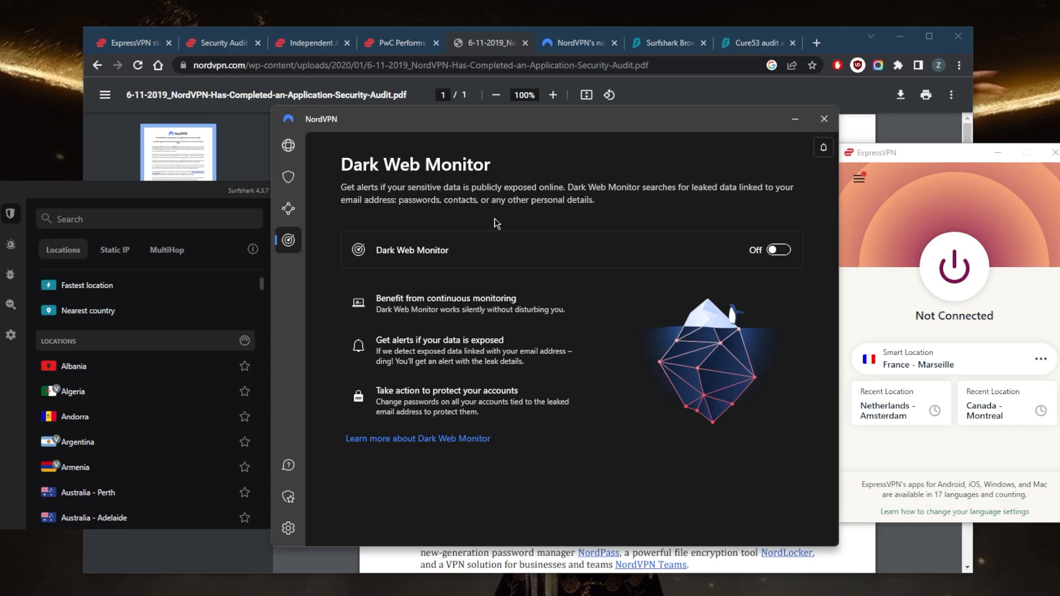
{"action": "left_click", "coordinate": [289, 145]}
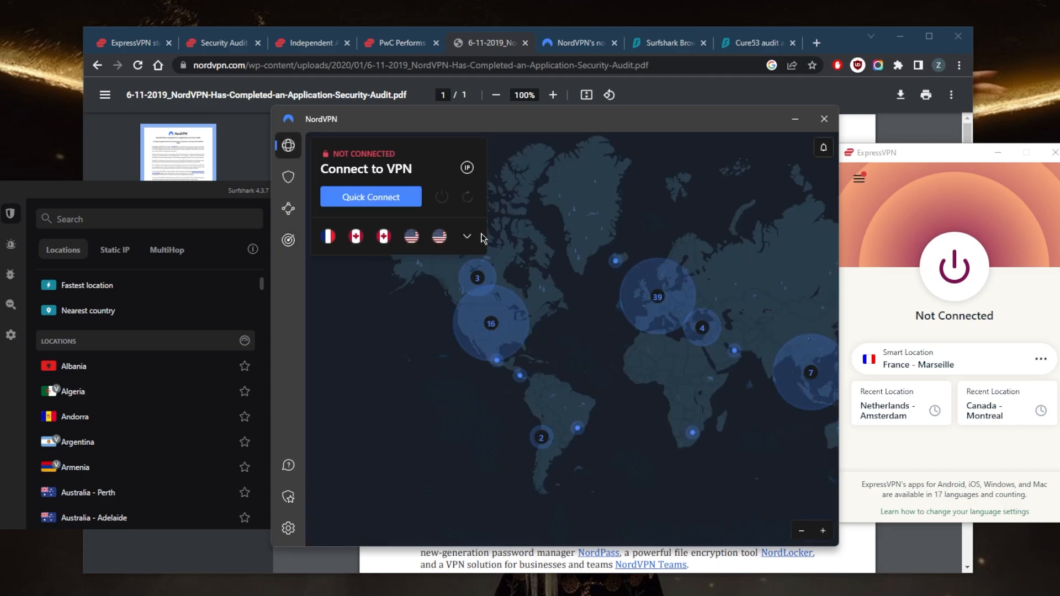
Show NordVPN's specialty servers (Double VPN, Onion Over VPN) and the settings list with Kill Switch and Split tunneling
{"action": "left_click", "coordinate": [466, 236]}
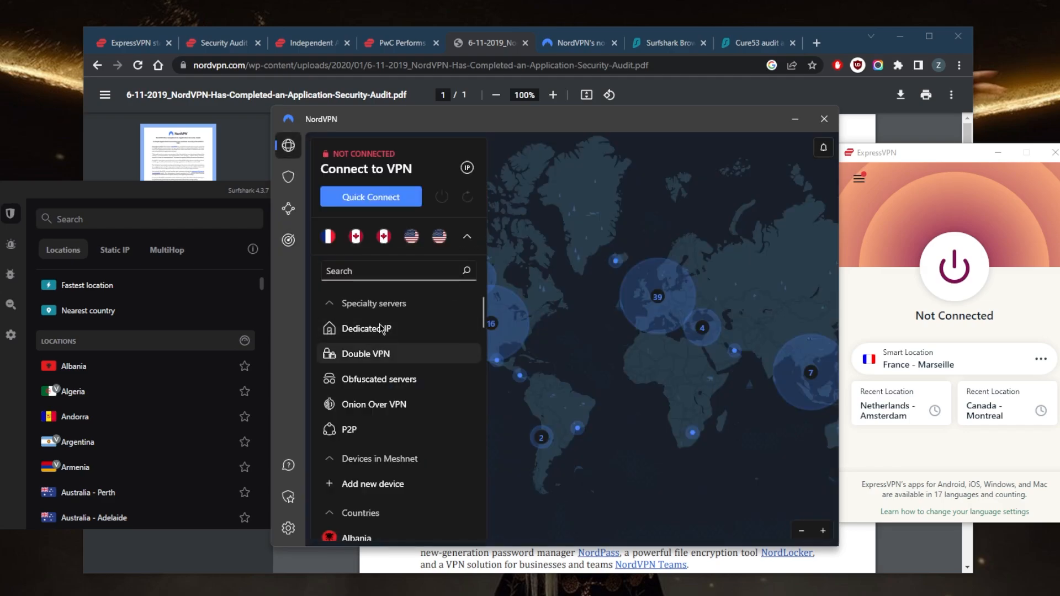
{"action": "mouse_move", "coordinate": [415, 378]}
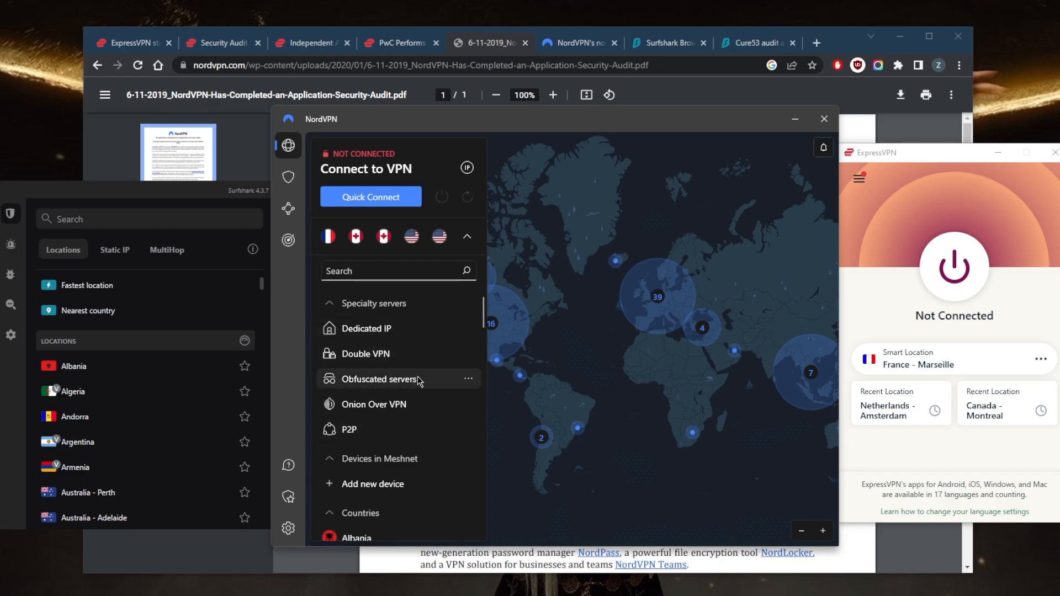
{"action": "mouse_move", "coordinate": [365, 353]}
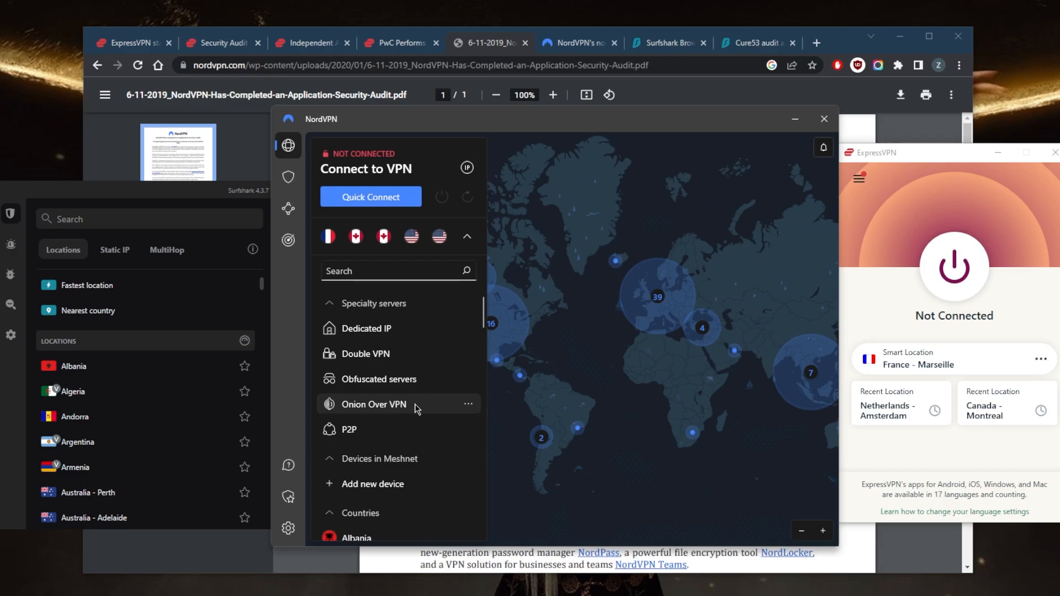
{"action": "left_click", "coordinate": [288, 528]}
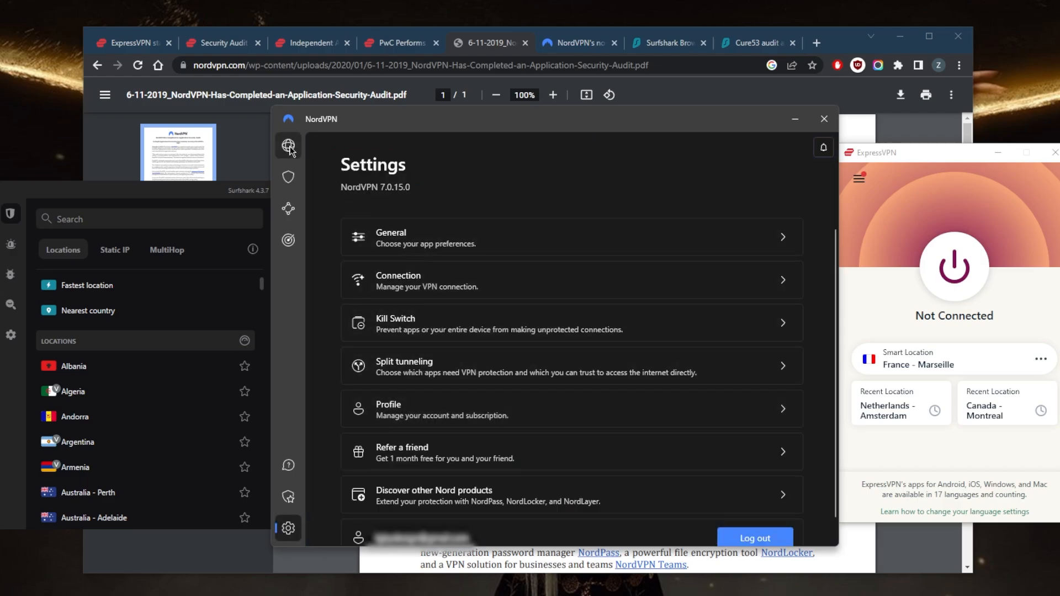
{"action": "left_click", "coordinate": [287, 144]}
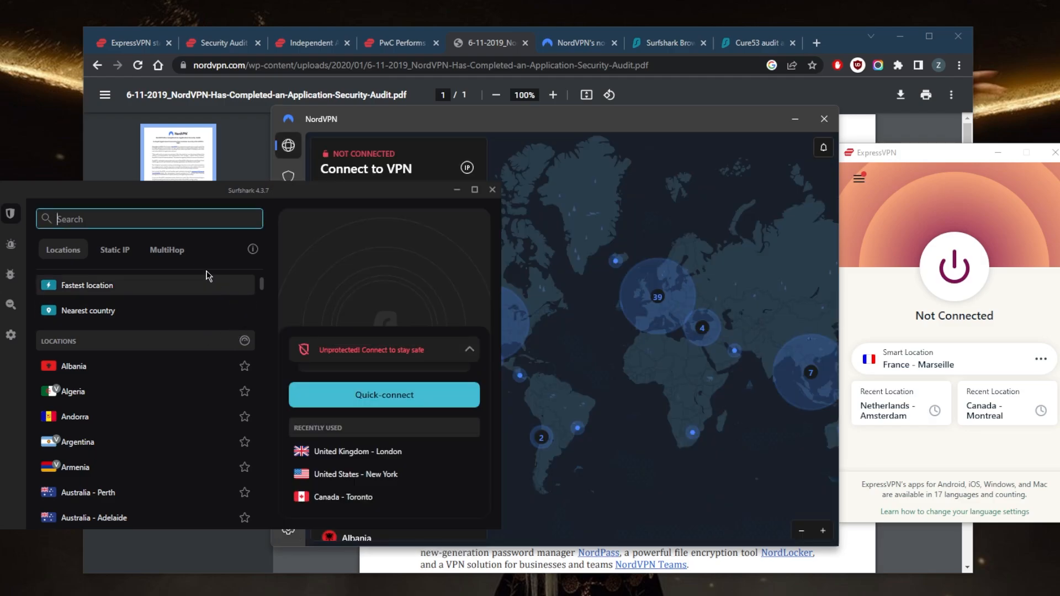
Scroll through Surfshark's VPN settings showing Kill Switch, Bypasser, Rotating IP and NoBorders
{"action": "left_click", "coordinate": [166, 249]}
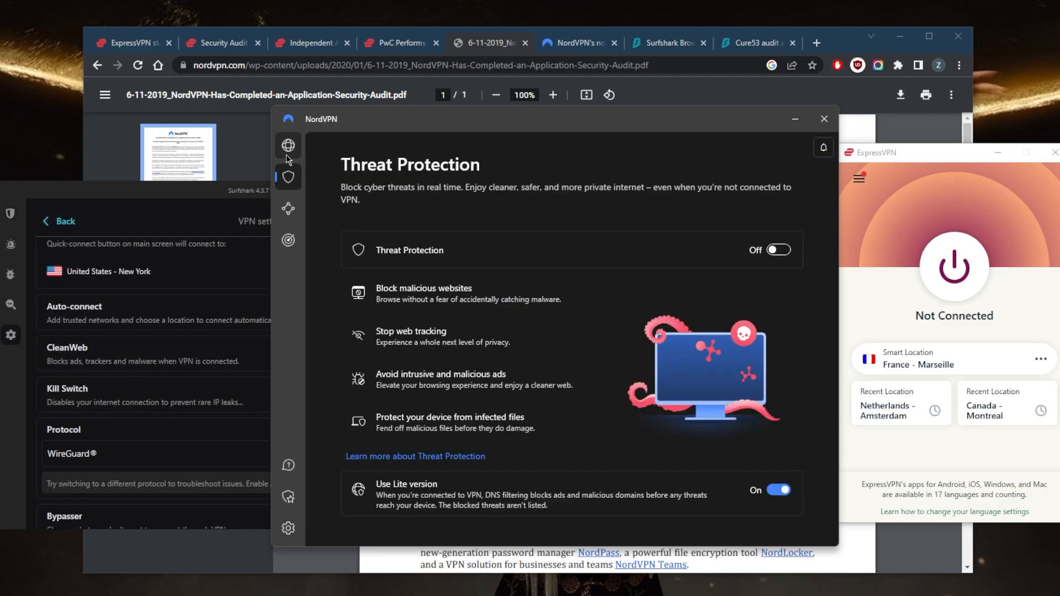
{"action": "left_click", "coordinate": [288, 146]}
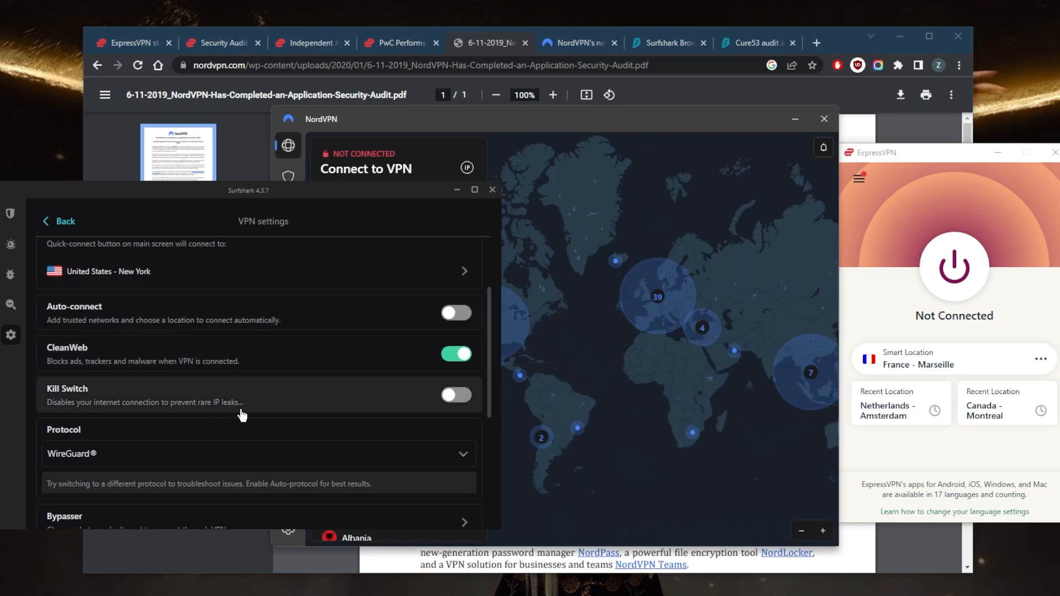
{"action": "scroll", "scroll_direction": "down", "scroll_amount": 3}
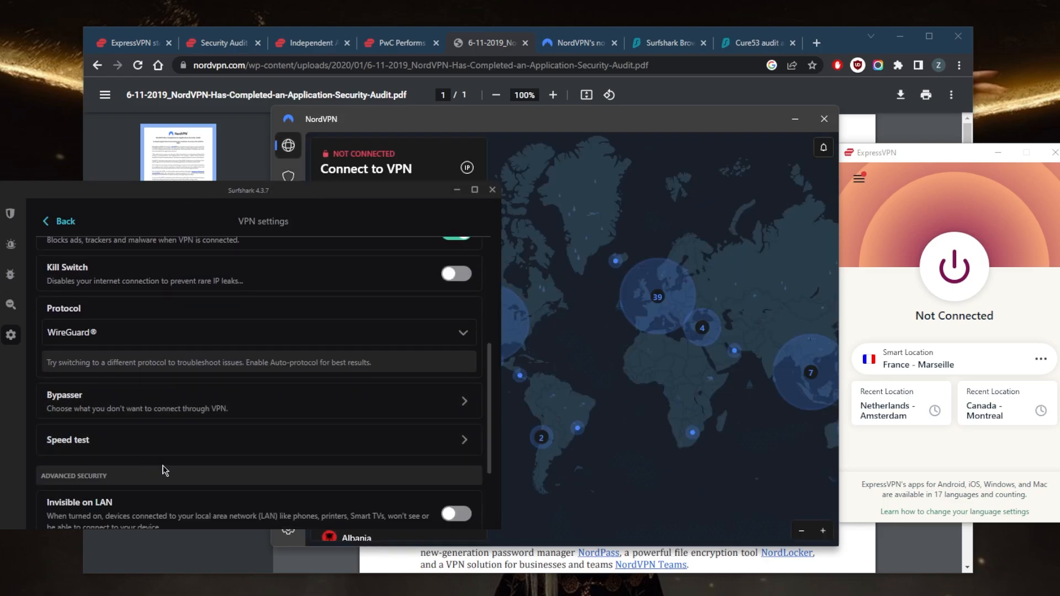
{"action": "scroll", "scroll_direction": "down", "scroll_amount": 3}
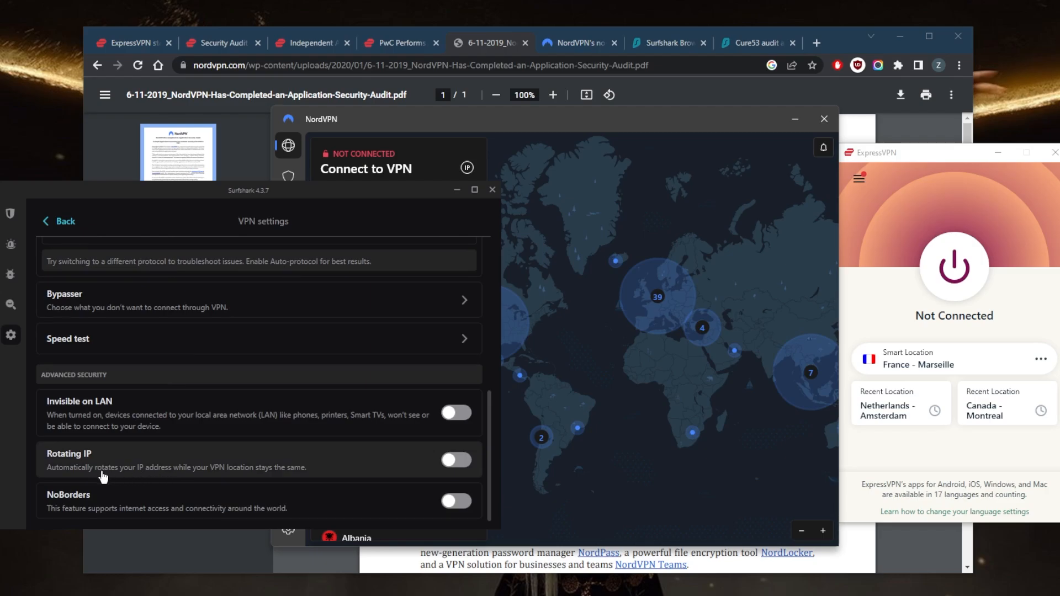
{"action": "mouse_move", "coordinate": [84, 478]}
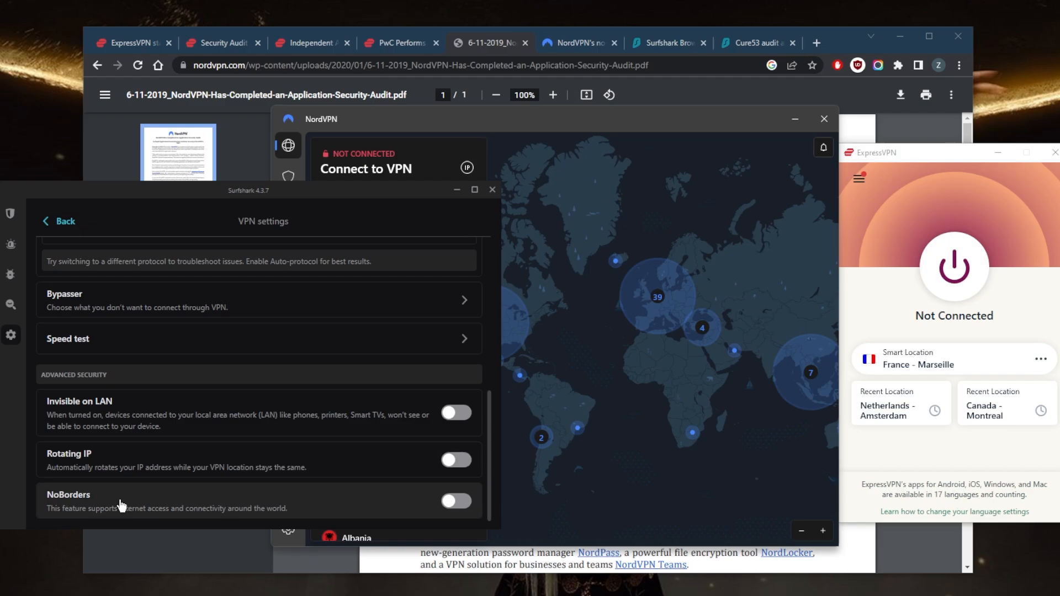
{"action": "mouse_move", "coordinate": [171, 423]}
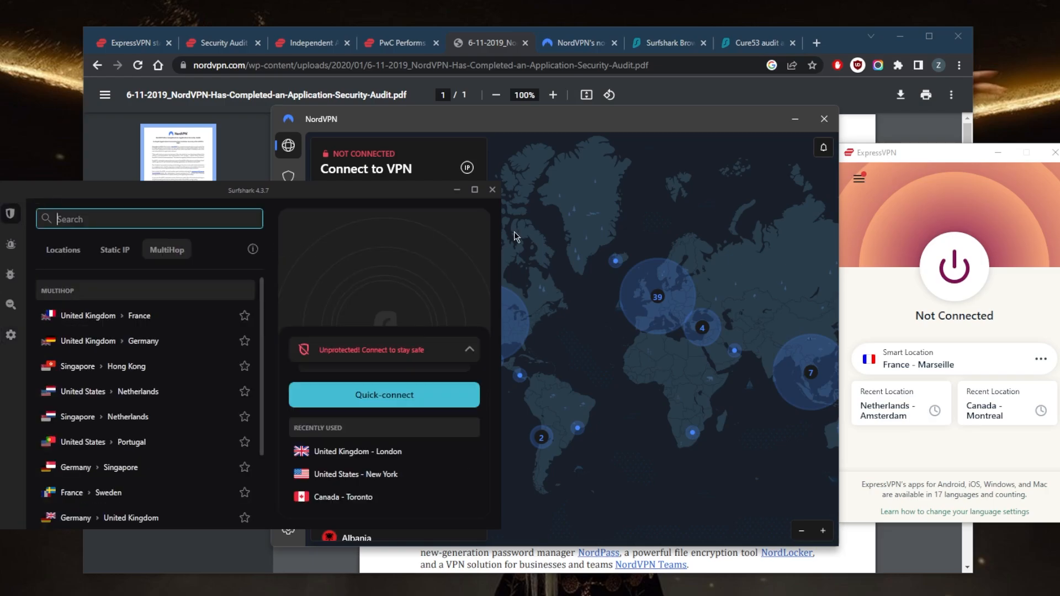
{"action": "mouse_move", "coordinate": [589, 246]}
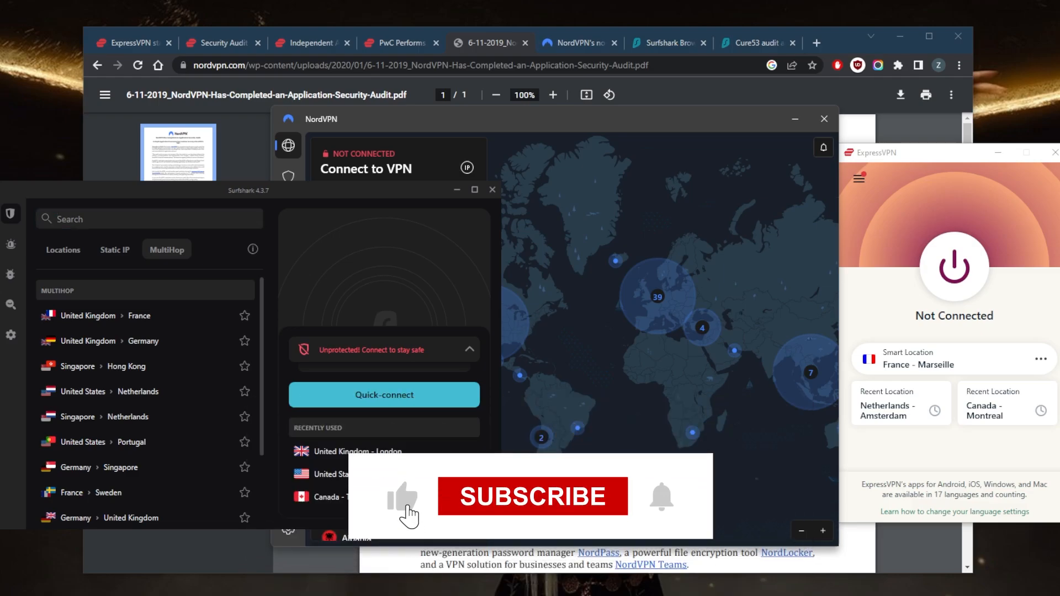
{"action": "left_click", "coordinate": [533, 496]}
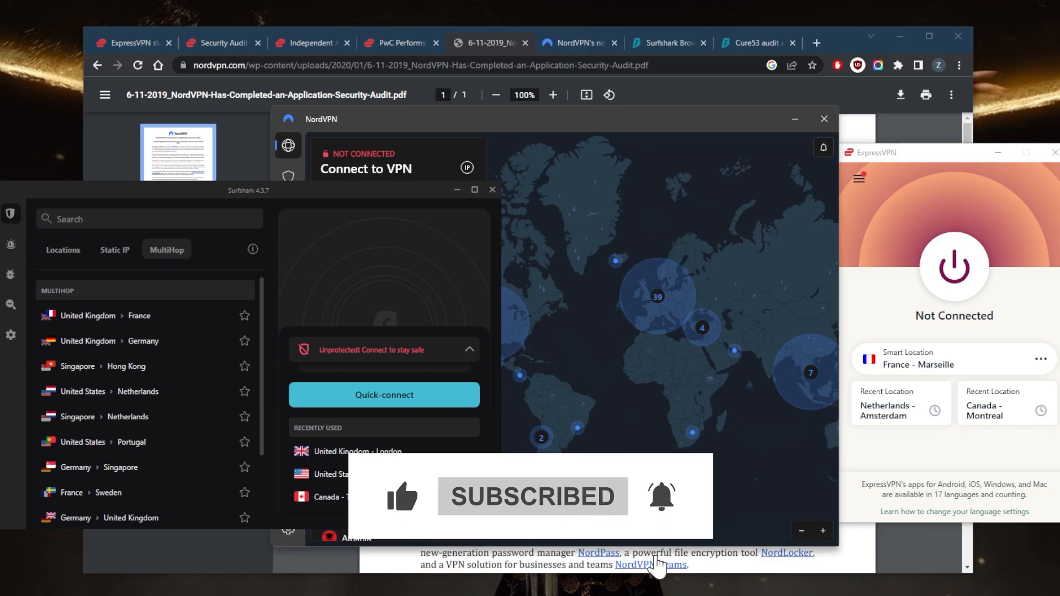